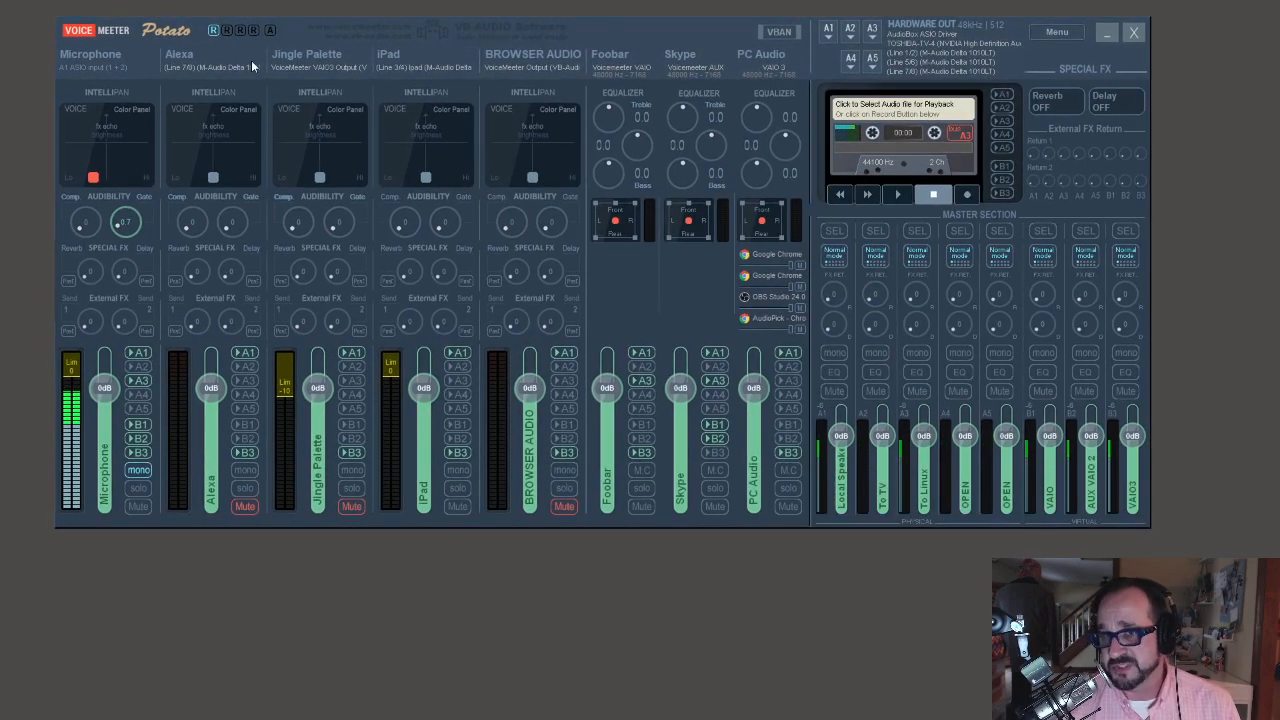
mouse_move(103, 89)
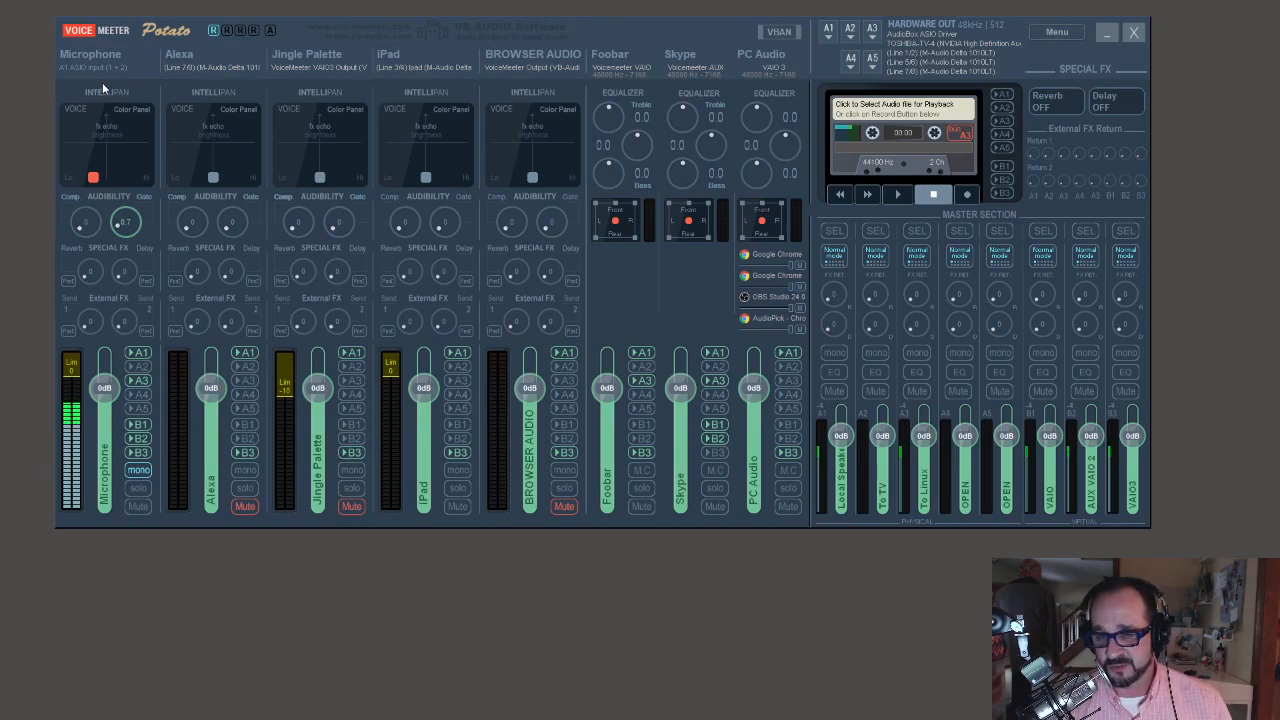
mouse_move(90, 88)
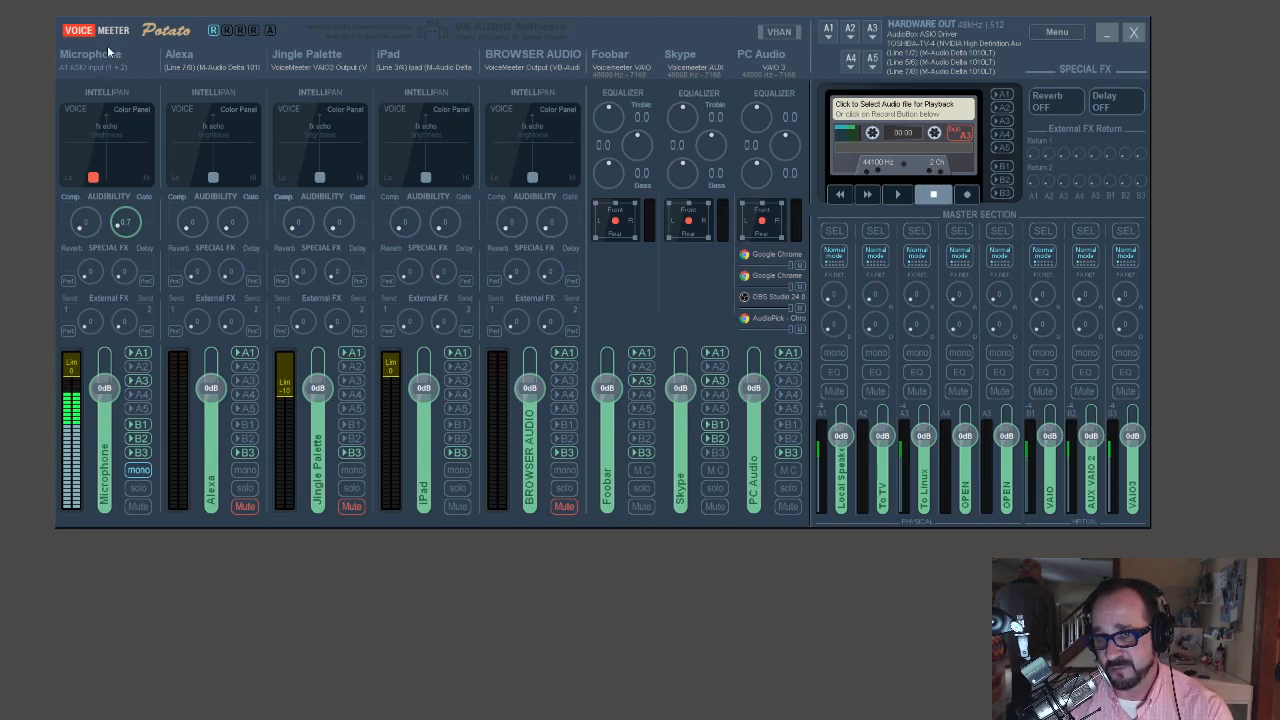
mouse_move(253, 134)
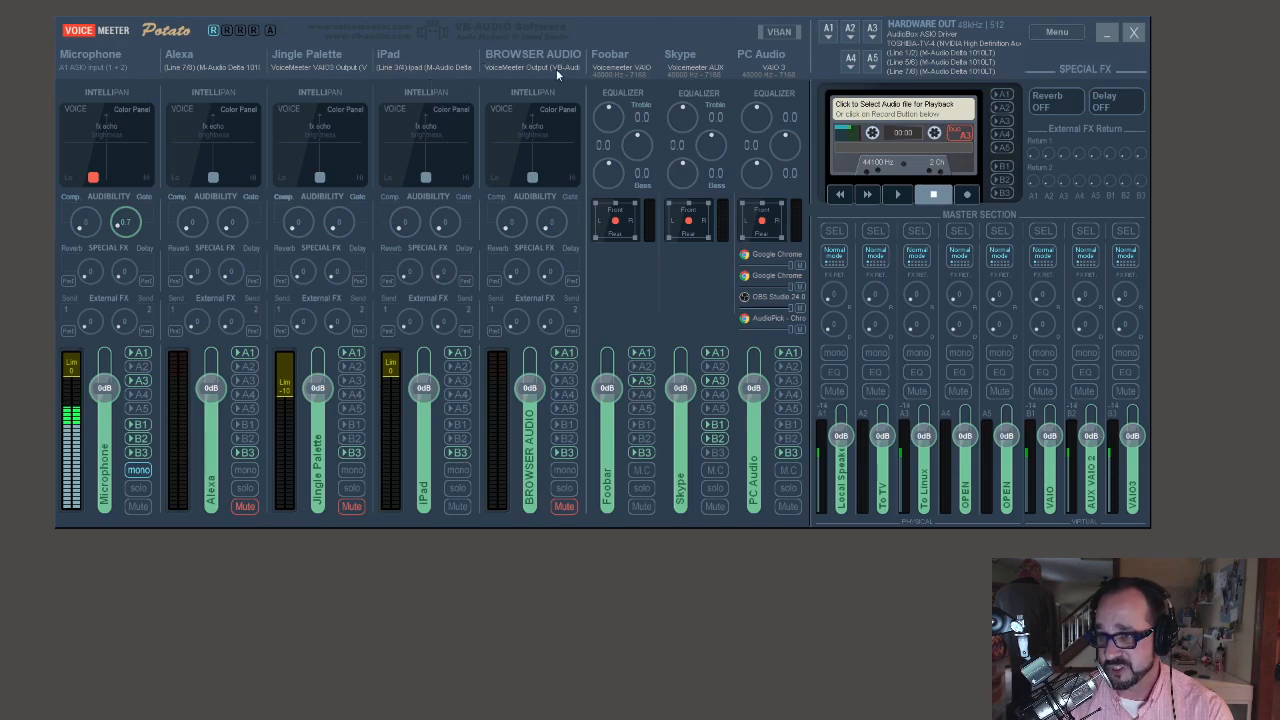
- Check the Browser Audio channel's input device, then switch to the 100 Deadly Skills video tab
click(533, 68)
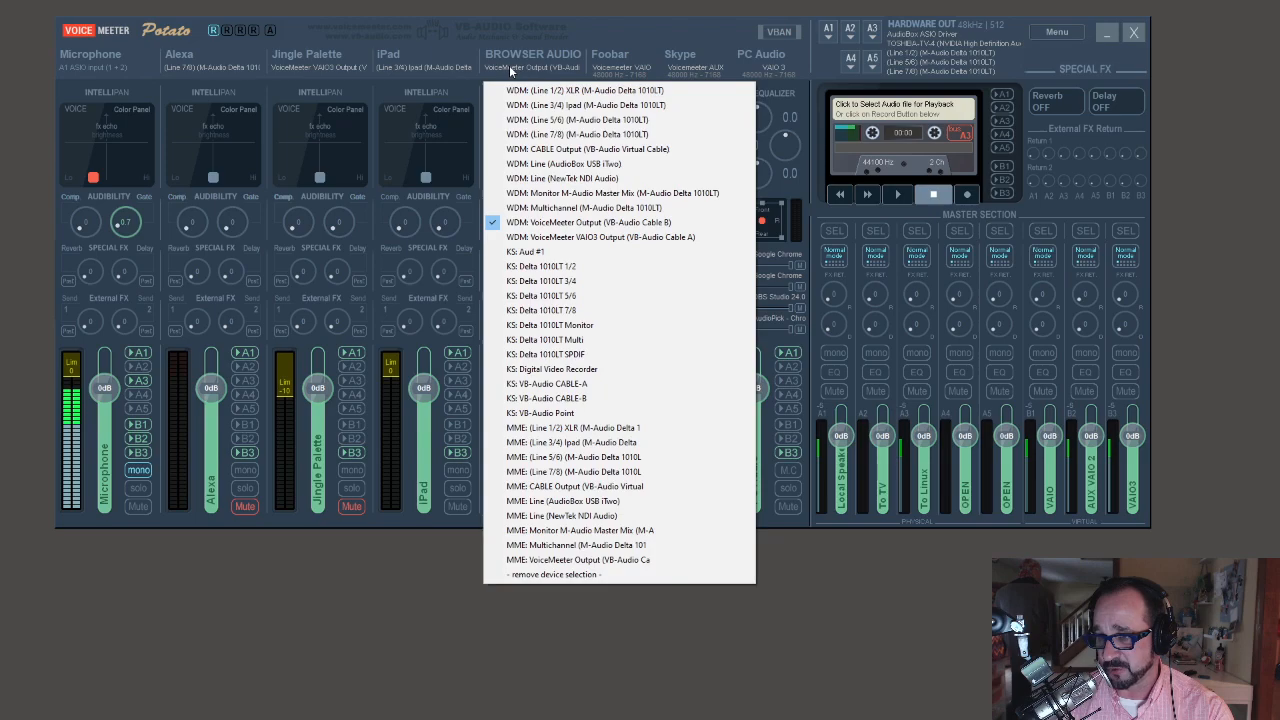
mouse_move(623, 30)
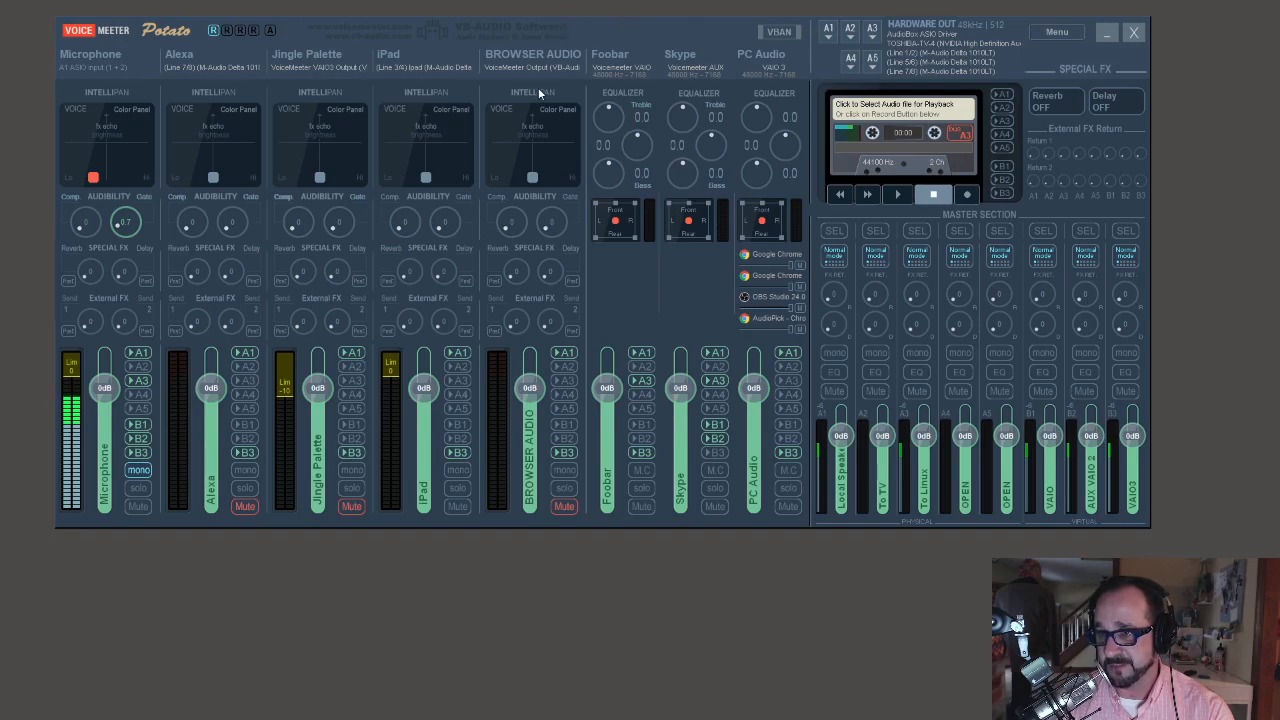
mouse_move(538, 205)
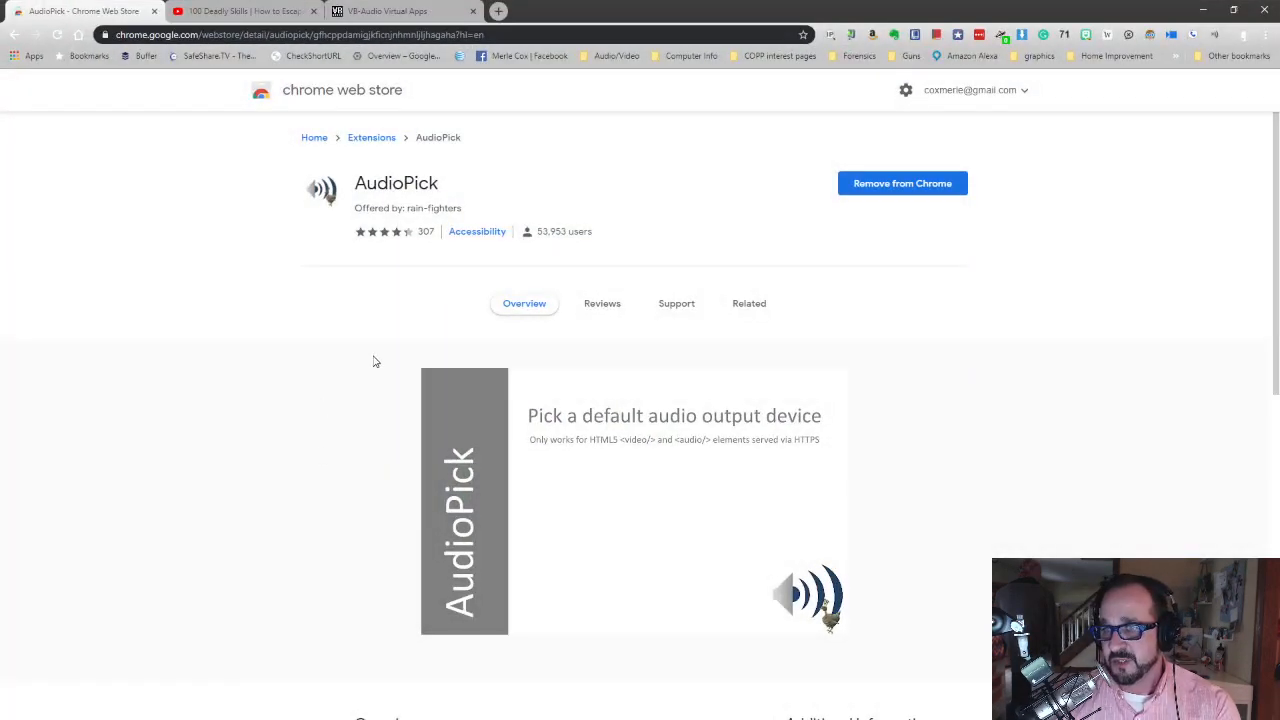
mouse_move(369, 343)
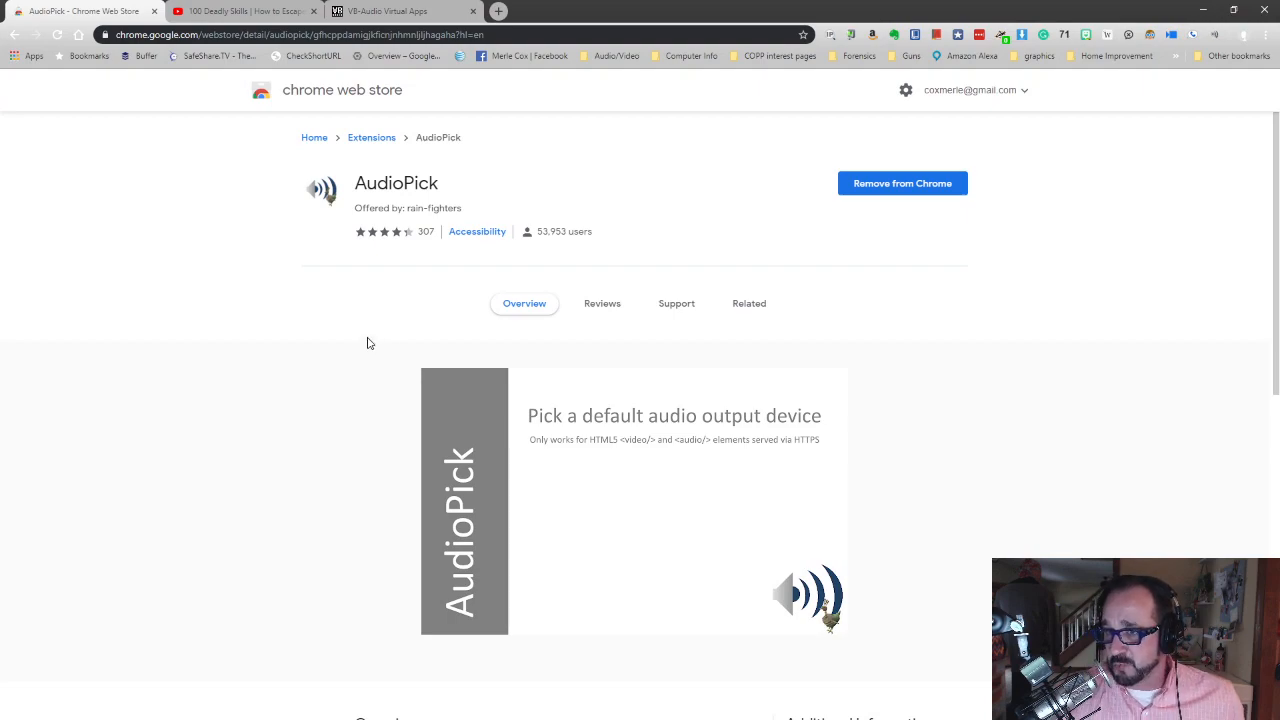
mouse_move(387, 90)
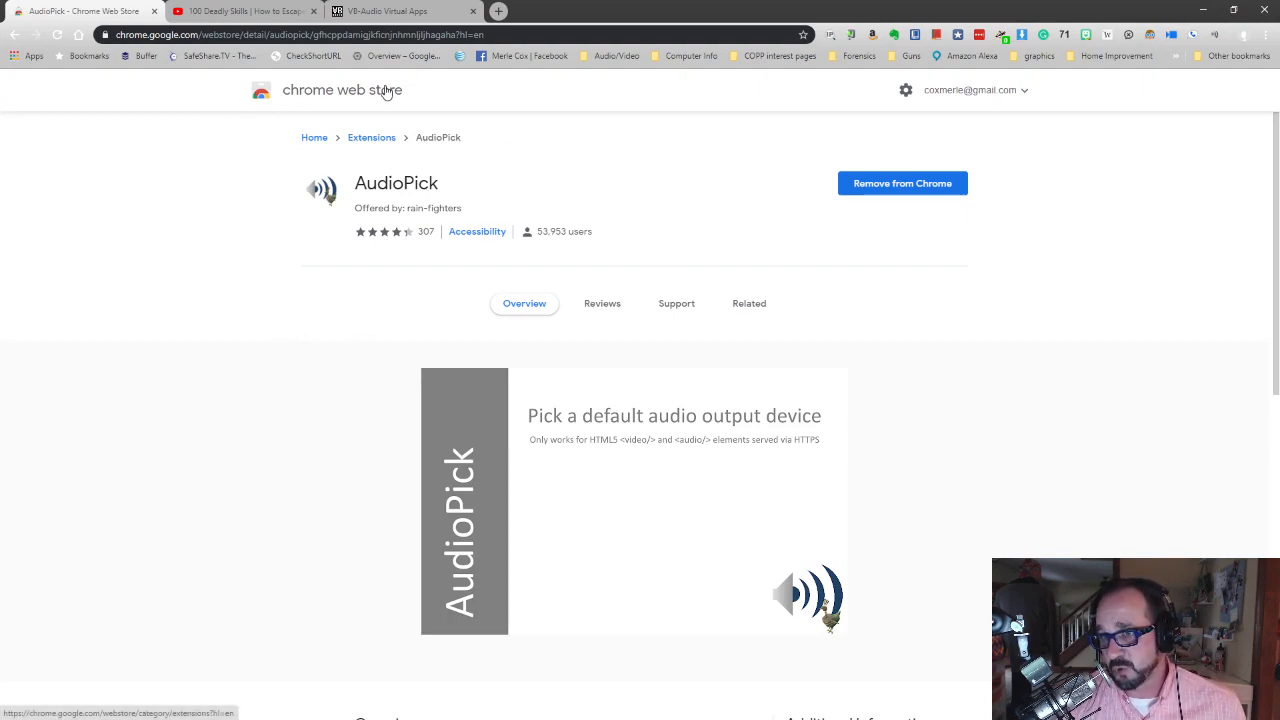
mouse_move(565, 192)
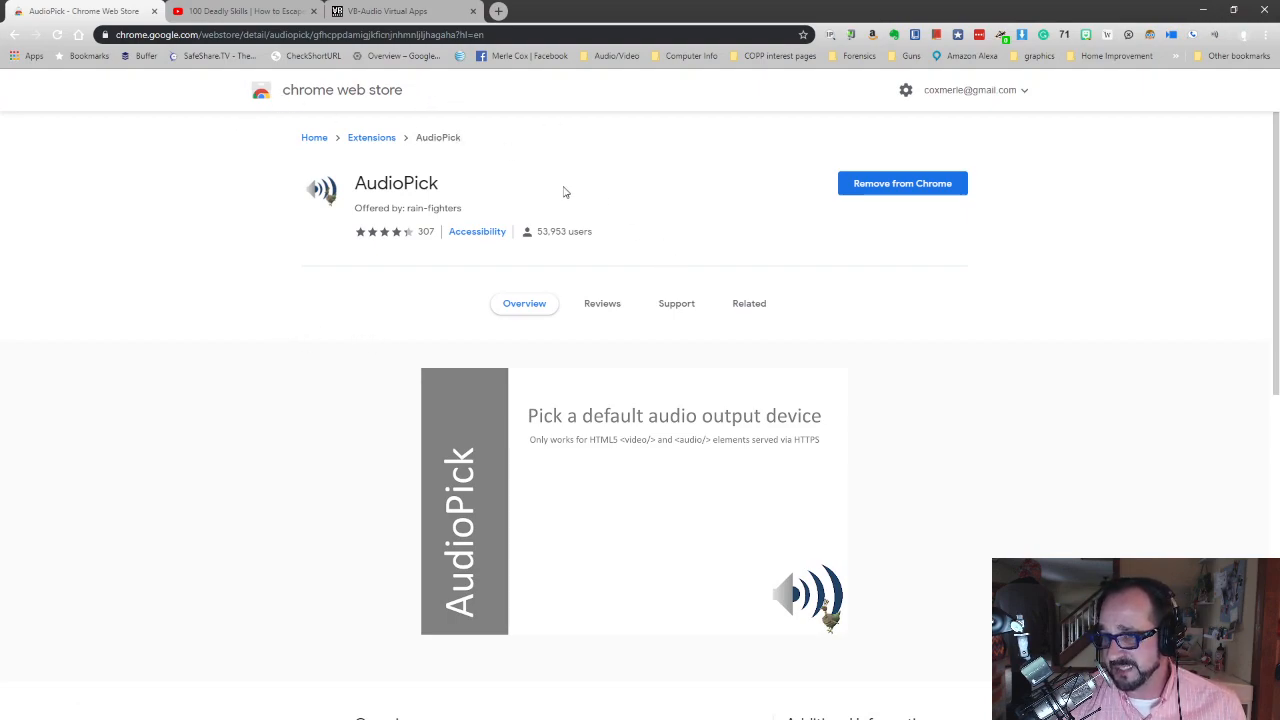
mouse_move(810, 298)
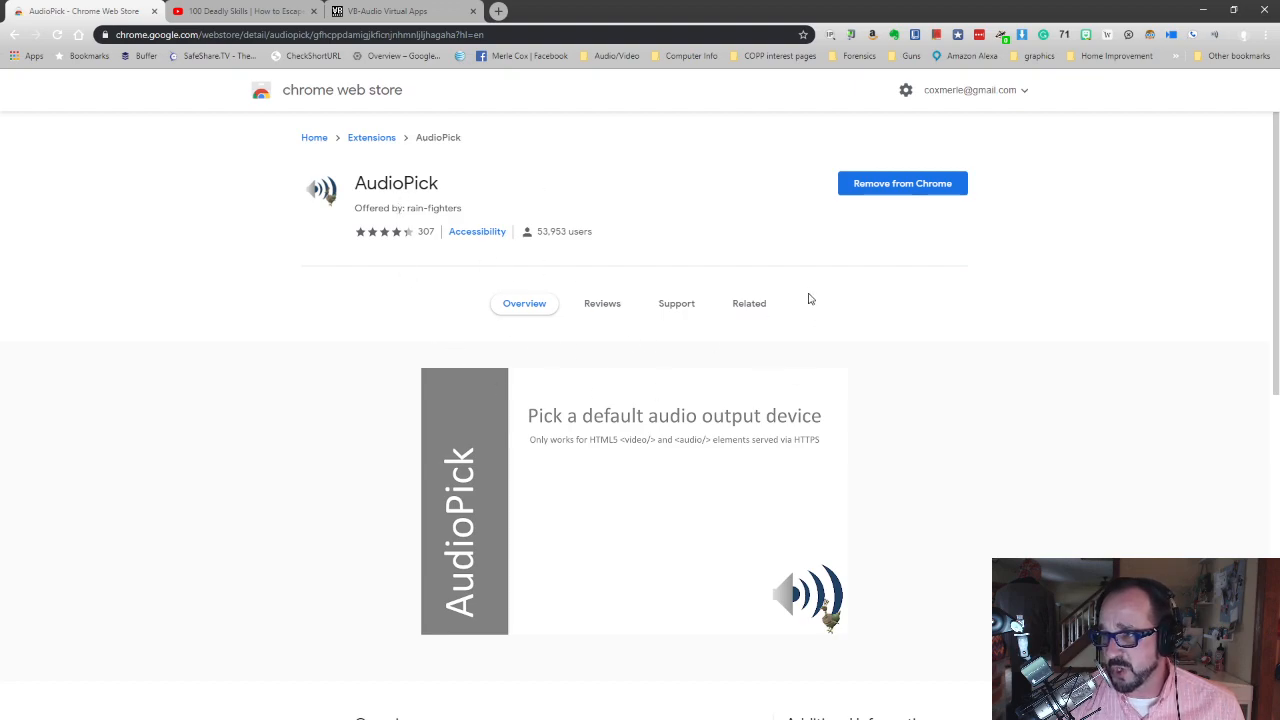
click(245, 11)
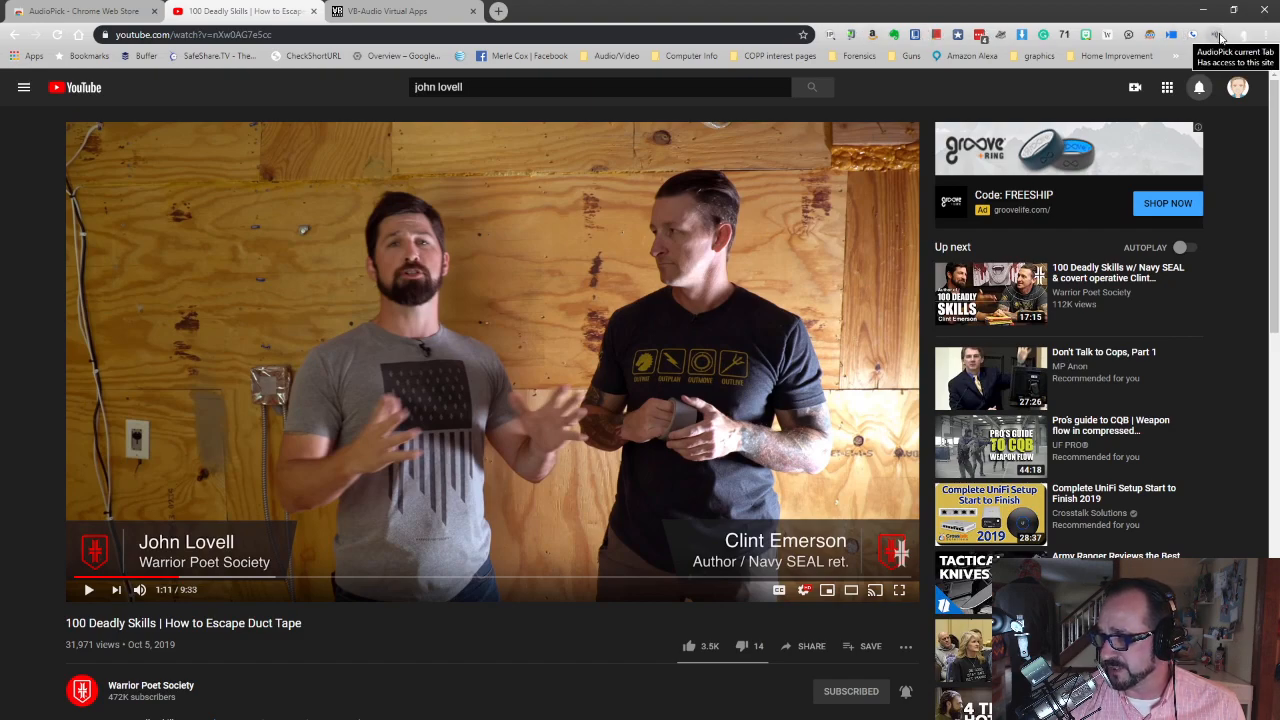
- Set AudioPick's output for the YouTube tab to Speakers (VB-Audio Cable B)
click(1219, 34)
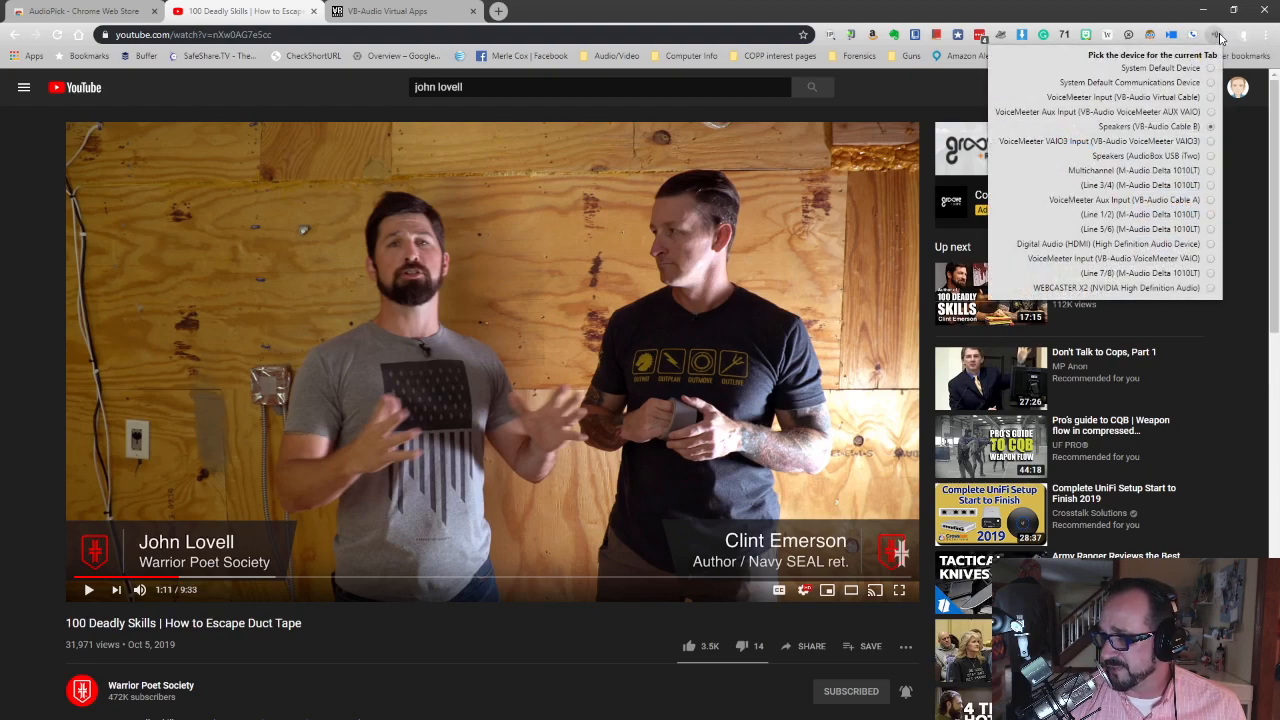
mouse_move(1150, 130)
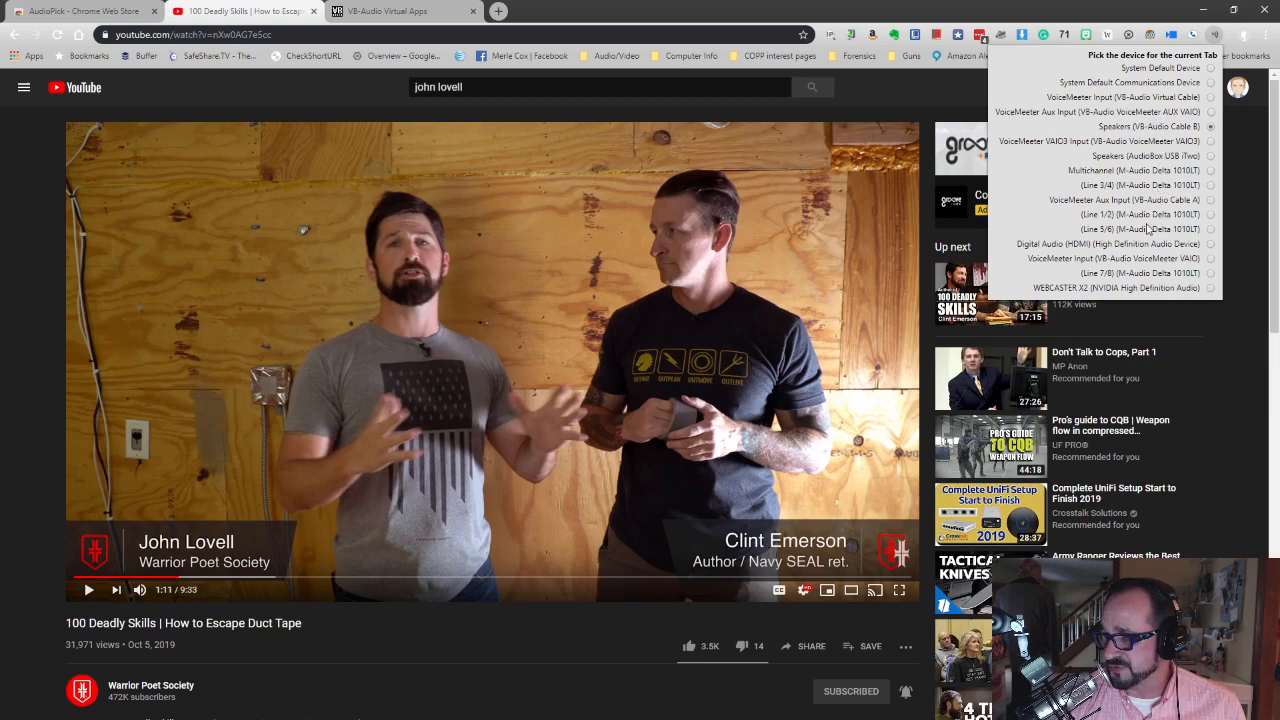
mouse_move(1170, 167)
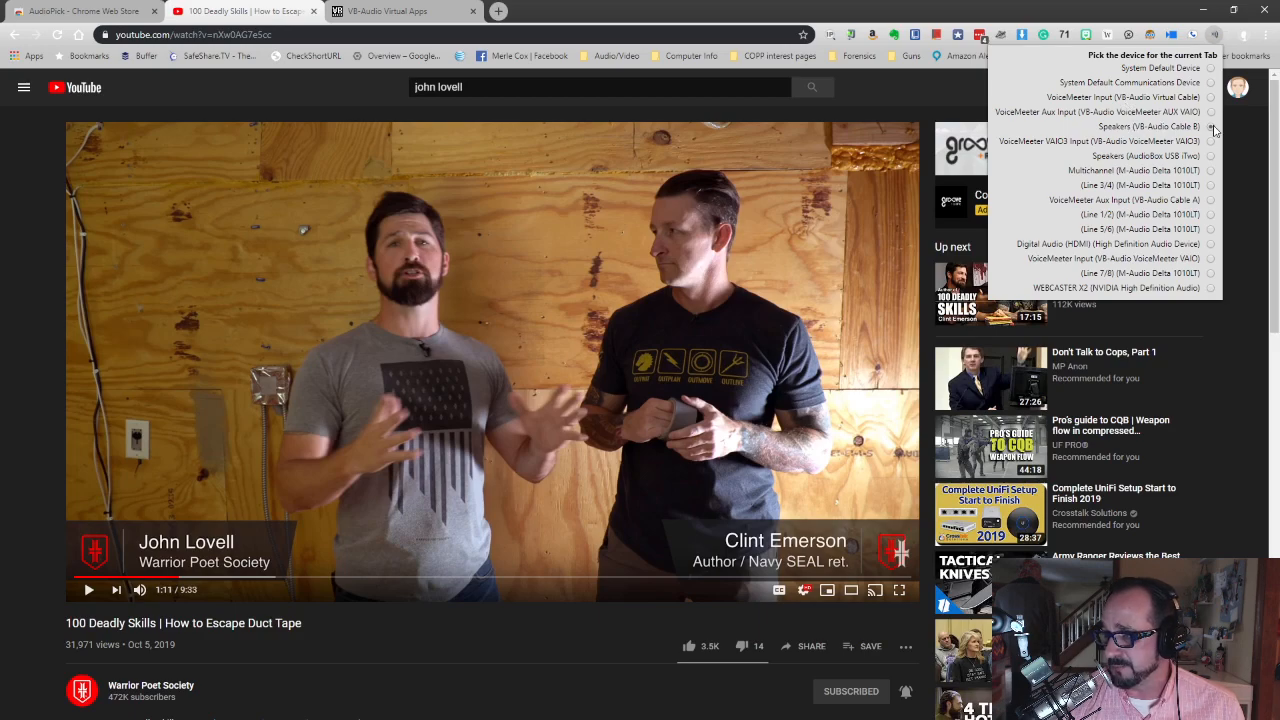
click(1210, 127)
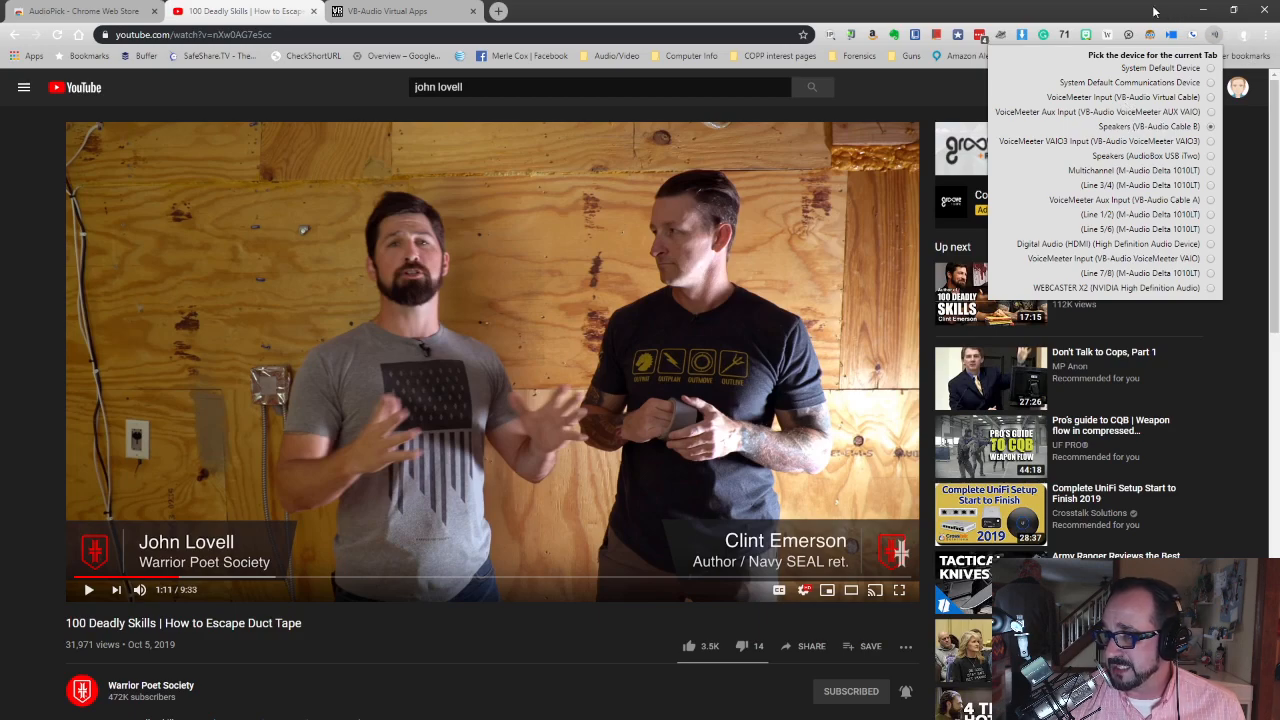
click(323, 202)
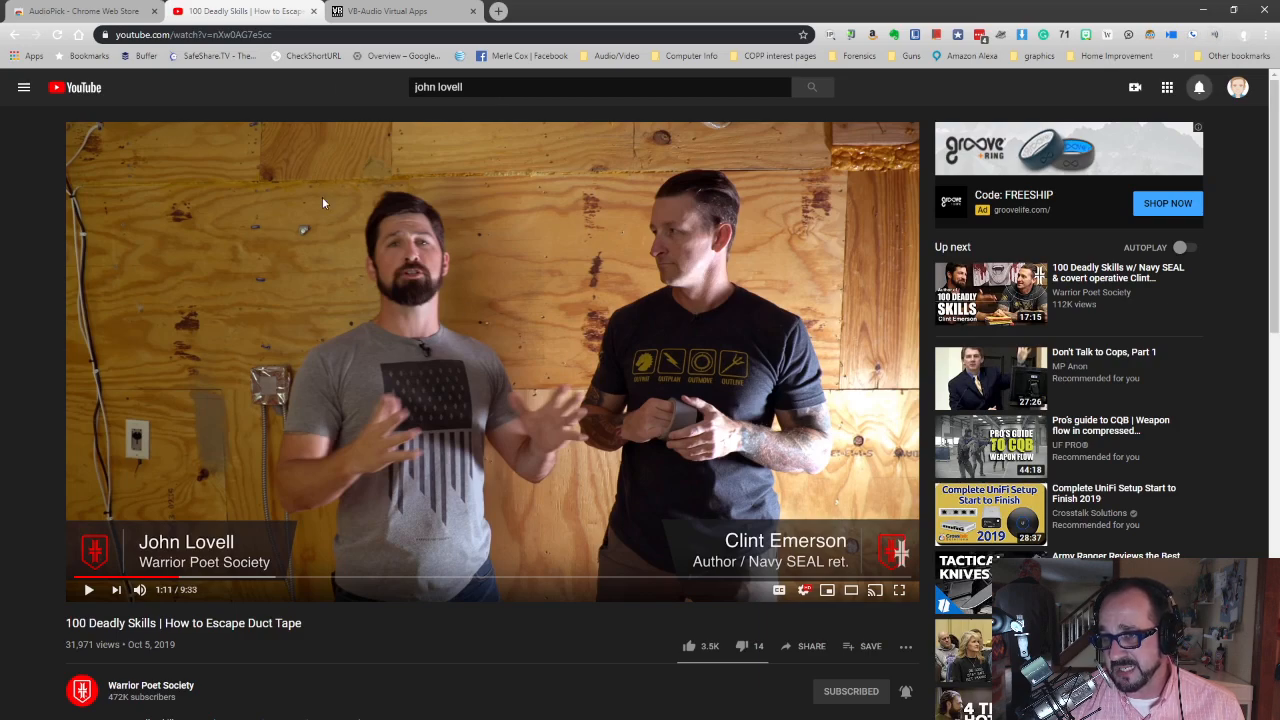
mouse_move(718, 388)
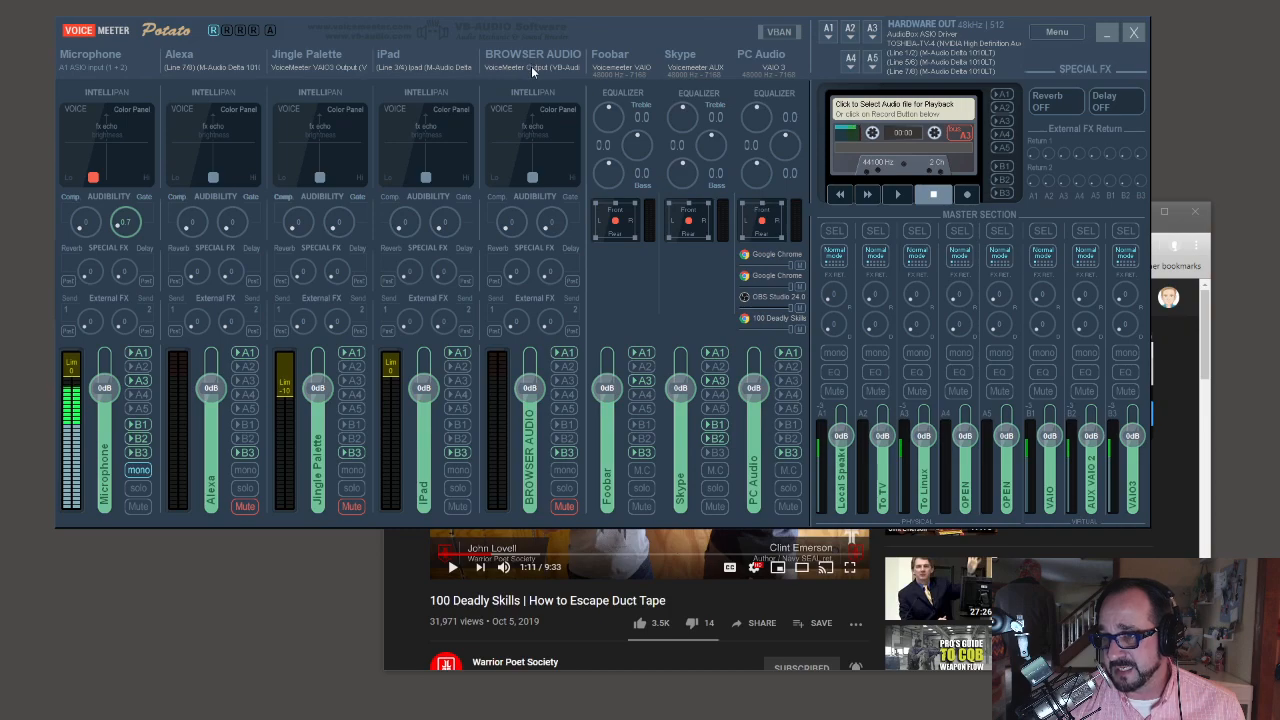
- Unmute the BROWSER AUDIO strip and watch its meter pick up the video's sound
click(533, 67)
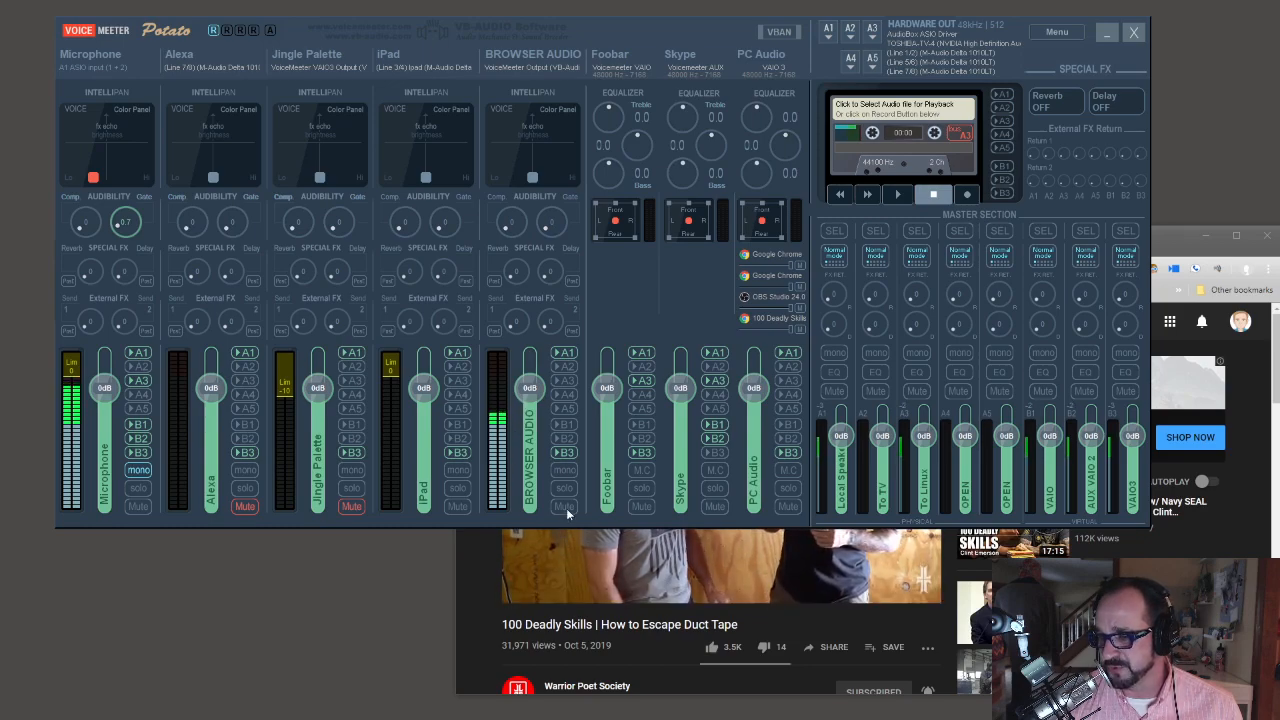
- Bring the Chrome YouTube window in front of Voicemeeter
click(564, 506)
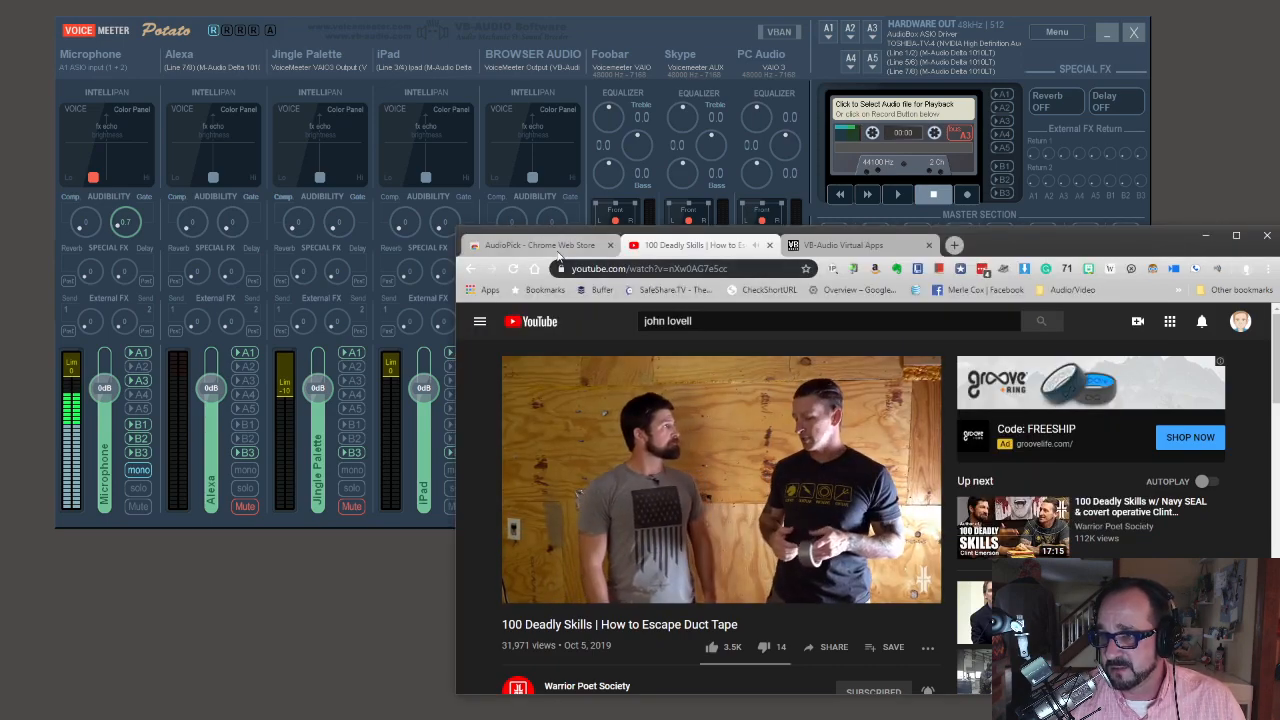
- Switch to the "AudioPick - Chrome Web Store" tab
click(540, 245)
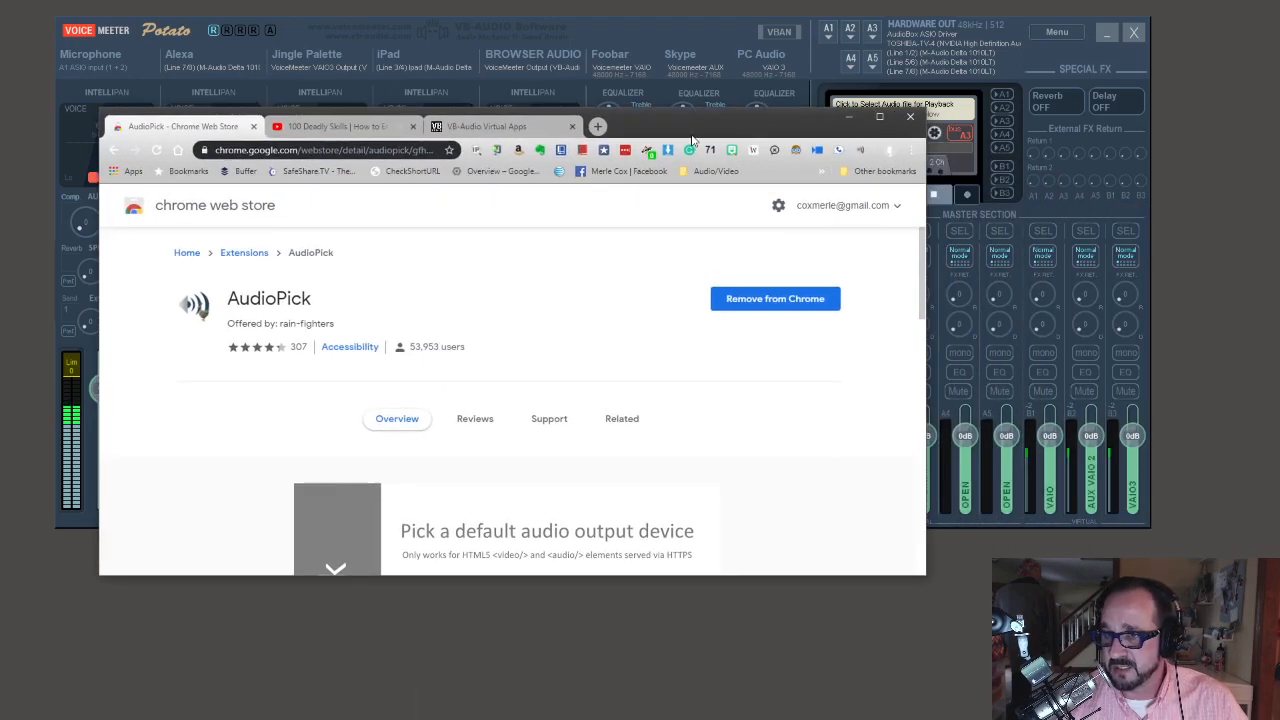
mouse_move(417, 193)
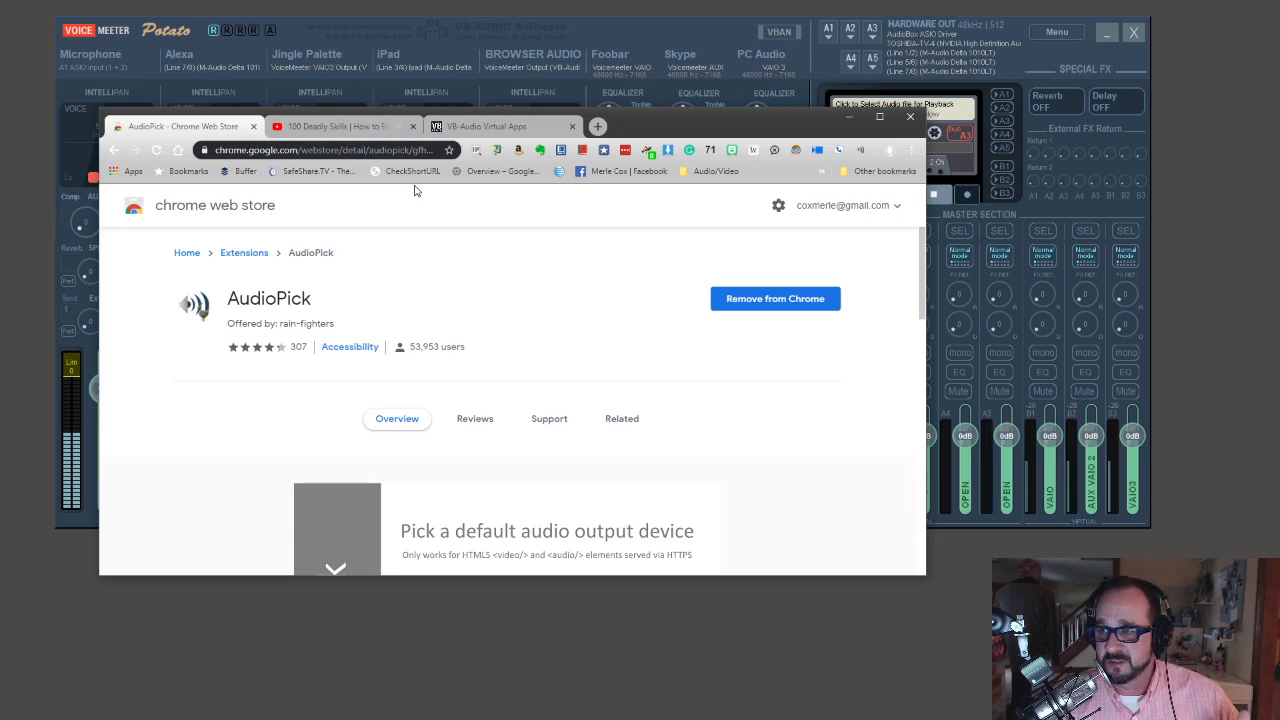
mouse_move(413, 186)
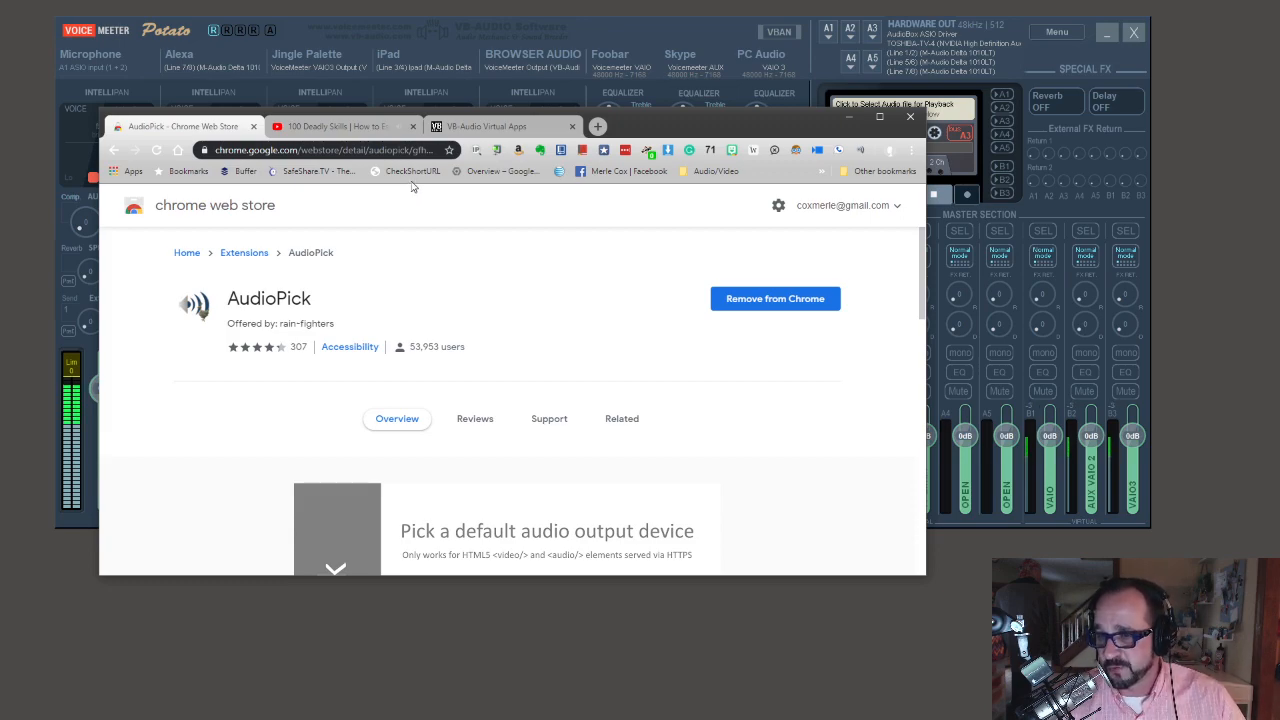
mouse_move(405, 171)
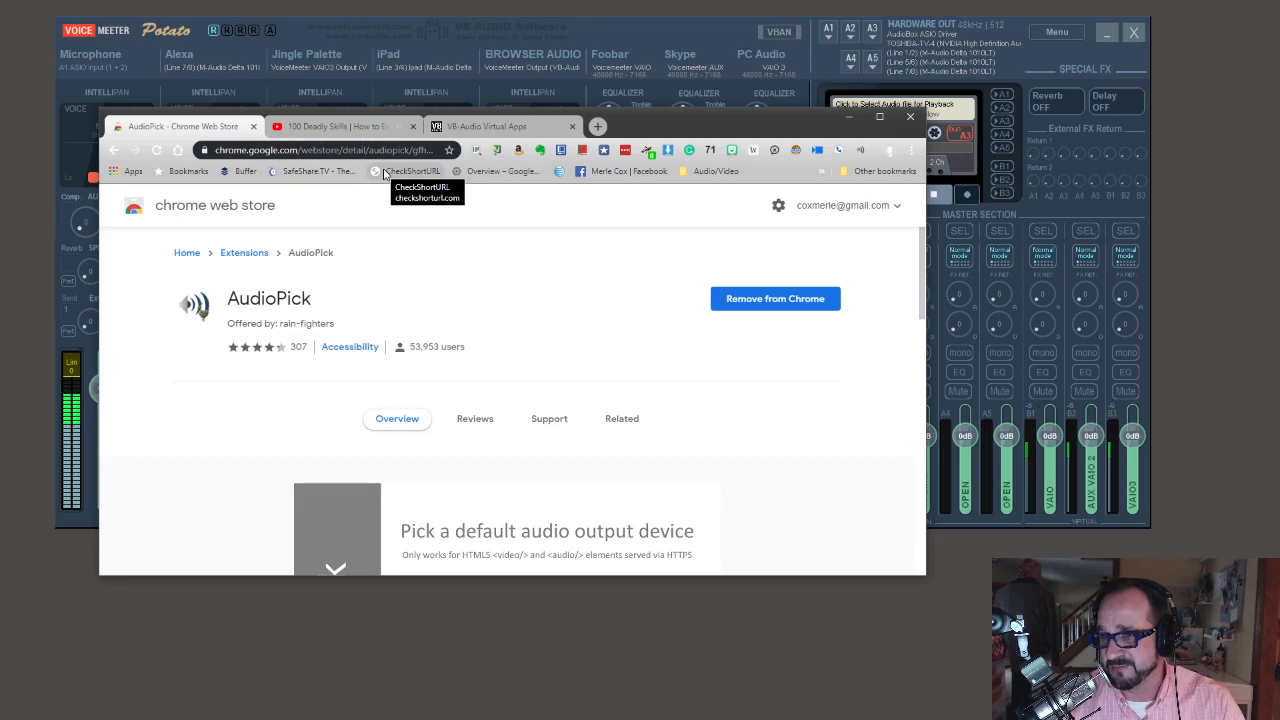